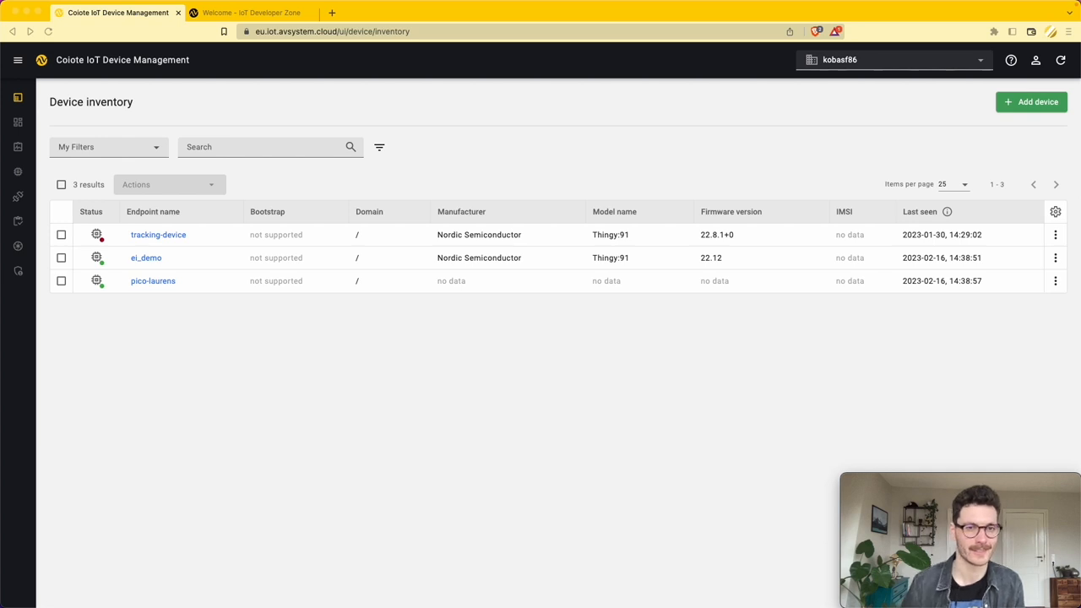
# Switch from the Coiote inventory to the AVSystem DevZone welcome page.
pyautogui.click(250, 13)
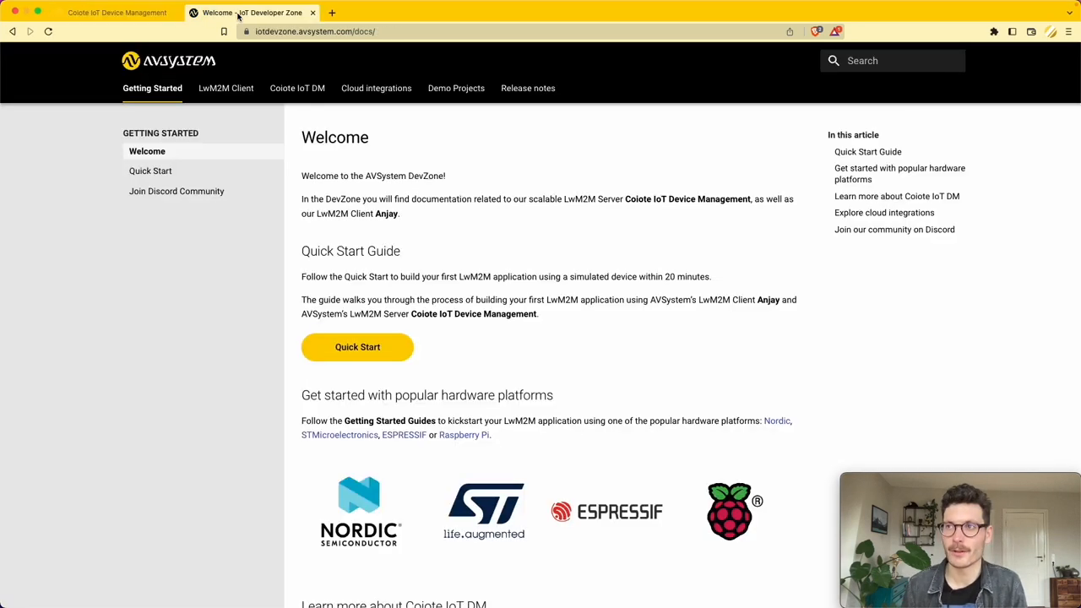
pyautogui.moveTo(7, 239)
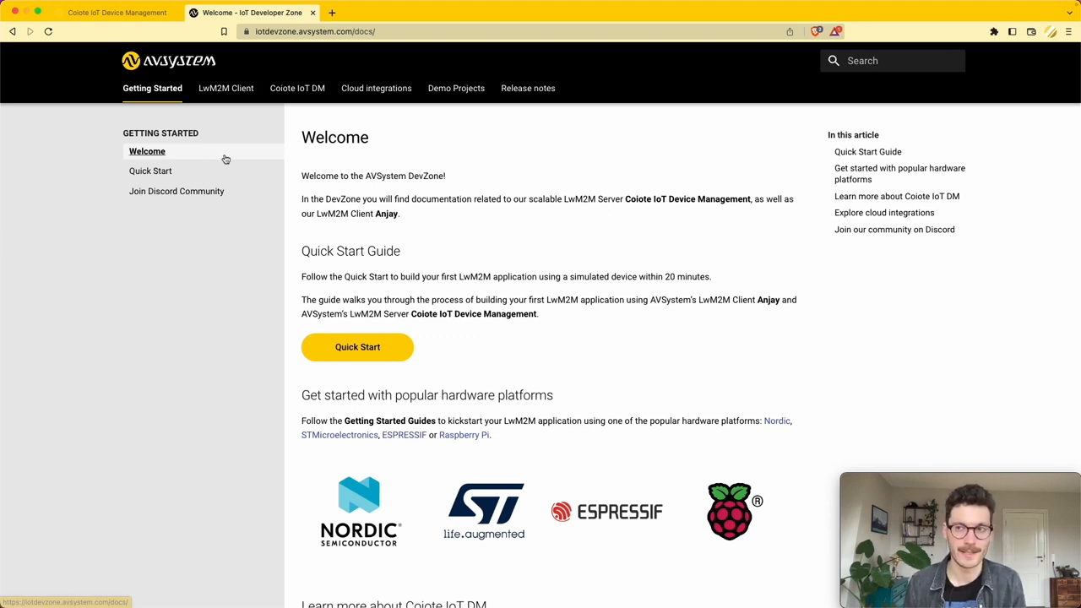
# Navigate the Quick Start guide to 'Compile the Anjay demo client' and show the Mac instructions.
pyautogui.click(151, 170)
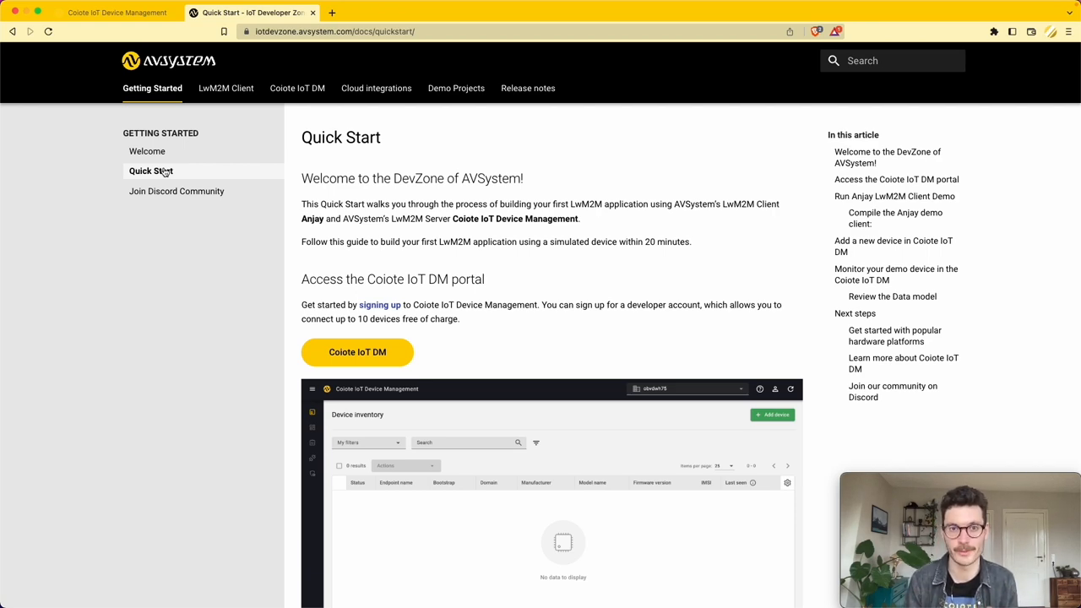
pyautogui.scroll(-3)
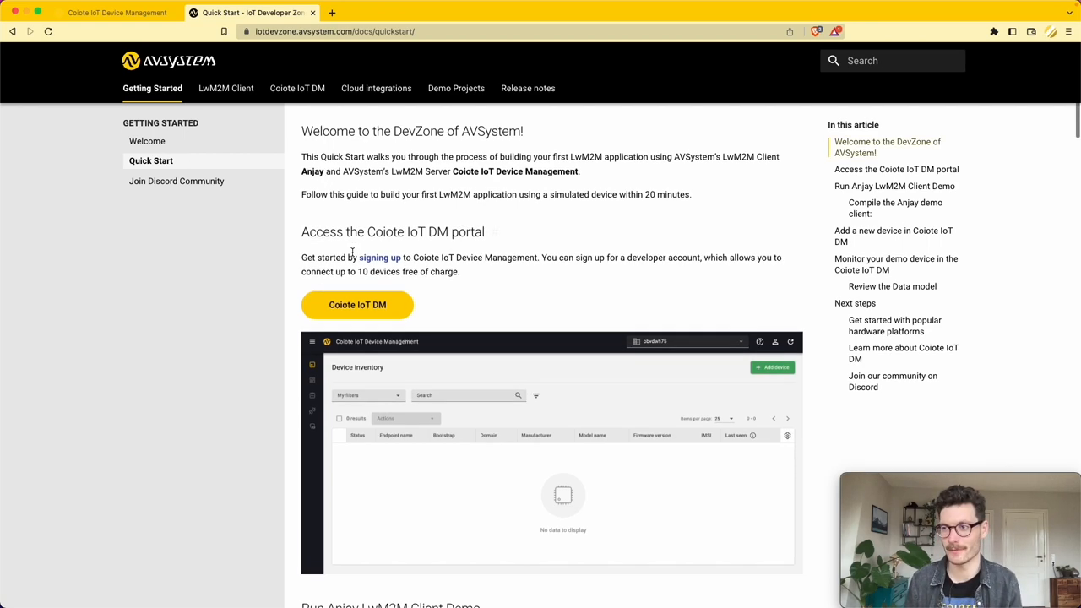
pyautogui.scroll(-3)
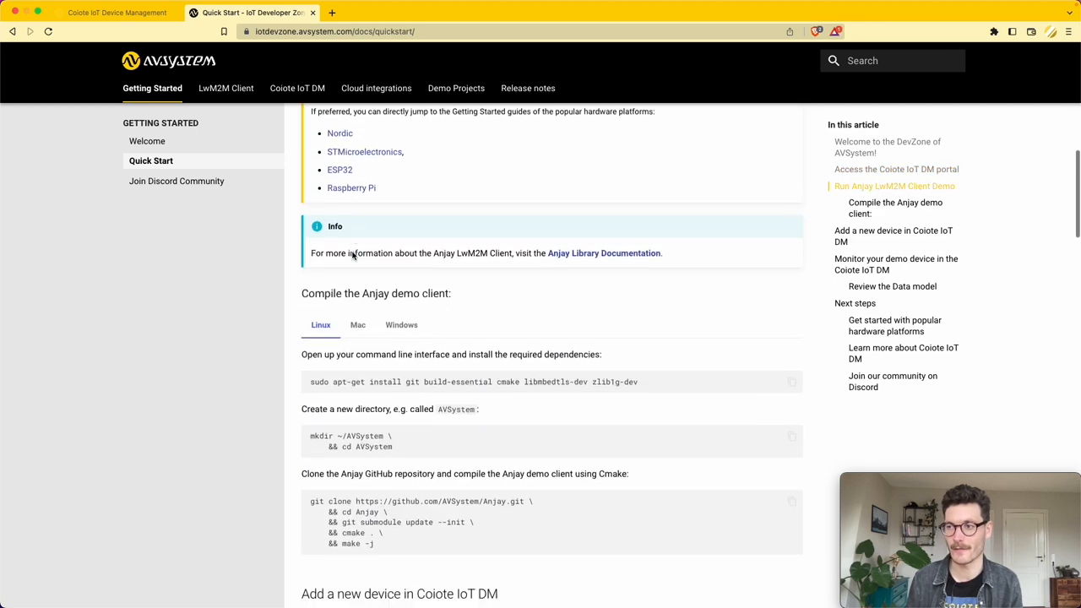
pyautogui.scroll(-3)
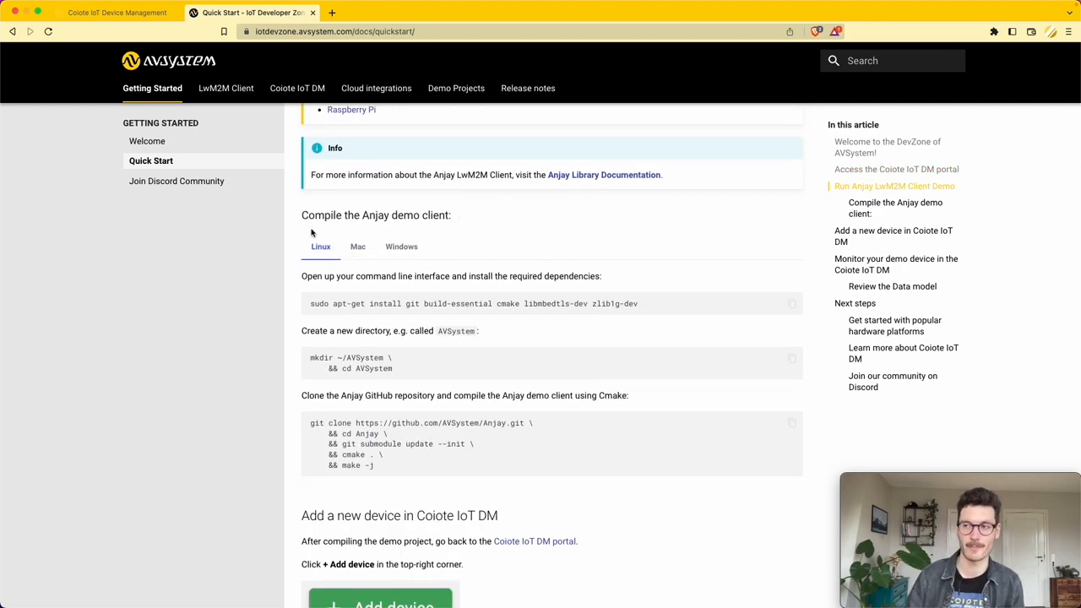
pyautogui.click(358, 247)
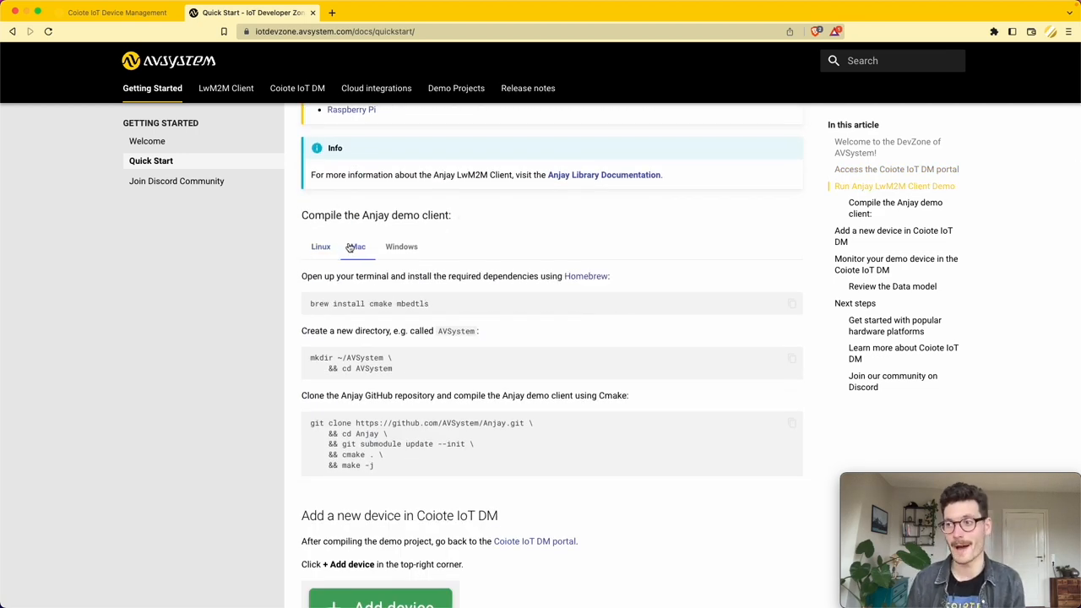
pyautogui.scroll(-3)
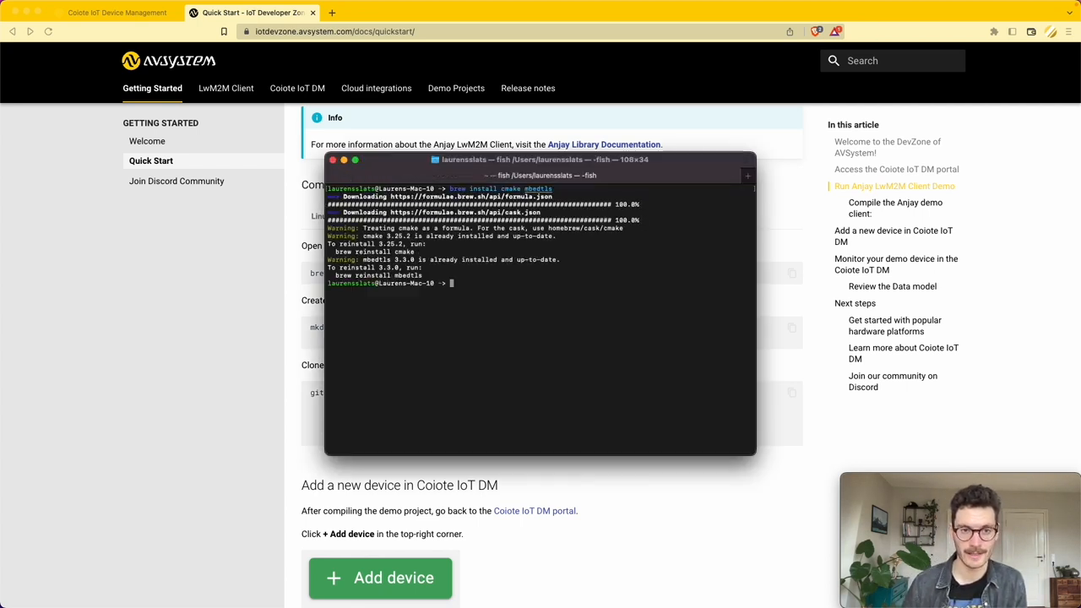
pyautogui.moveTo(61, 338)
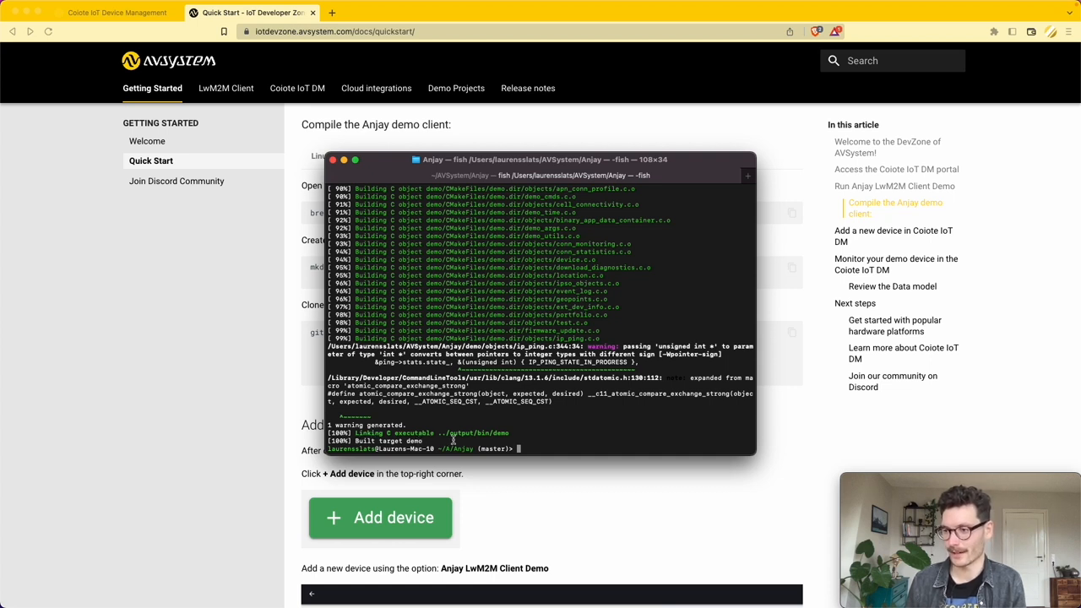
# Bring the browser back to front after the Anjay demo client finishes building.
pyautogui.click(116, 12)
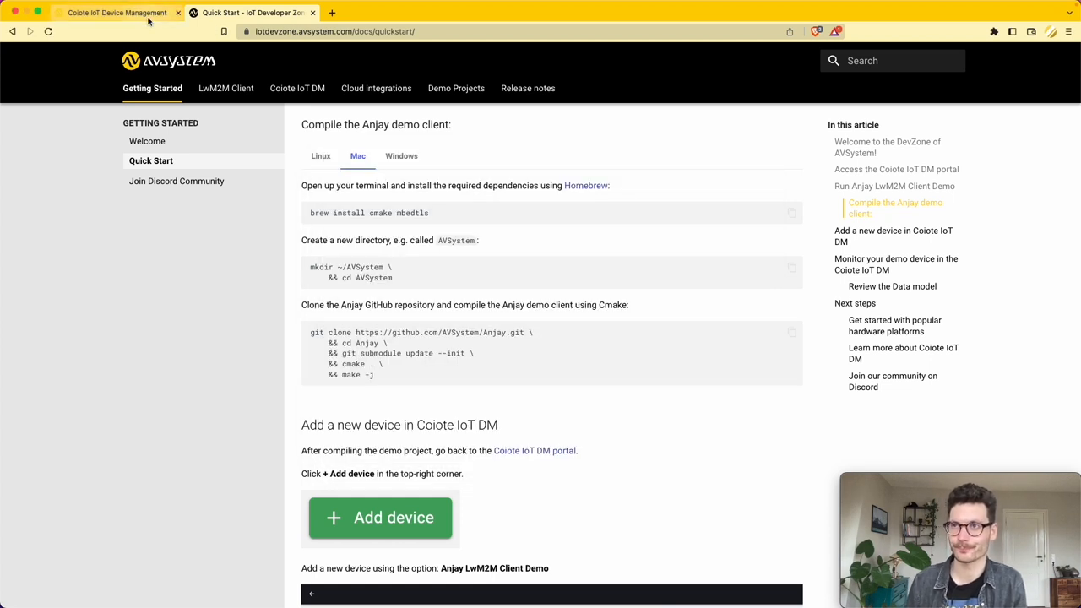
# Start adding a device manually and choose the Anjay LwM2M Client Demo setup.
pyautogui.click(117, 12)
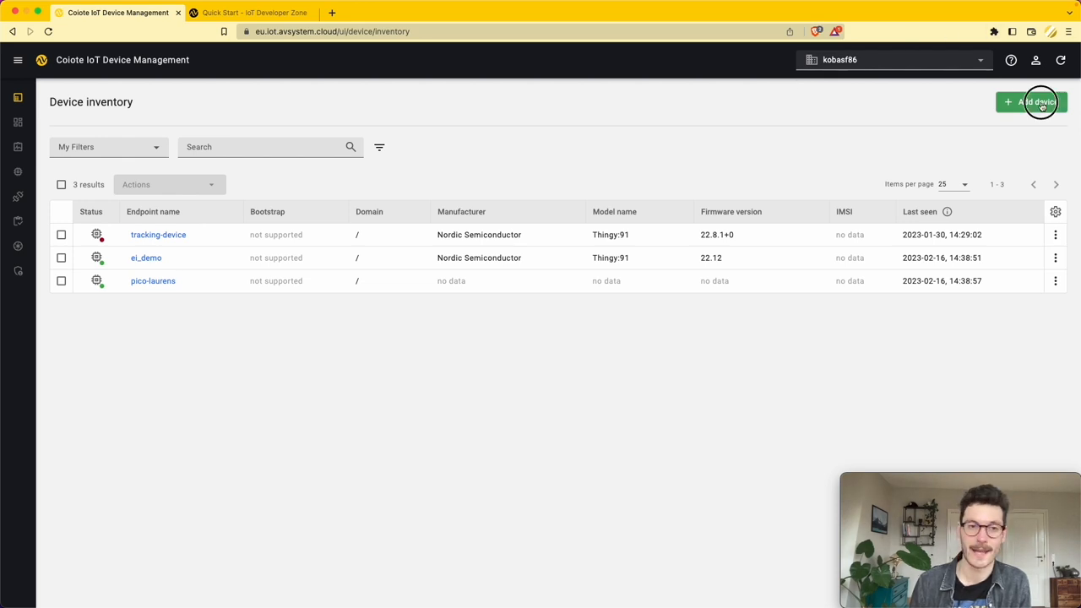
pyautogui.click(1030, 102)
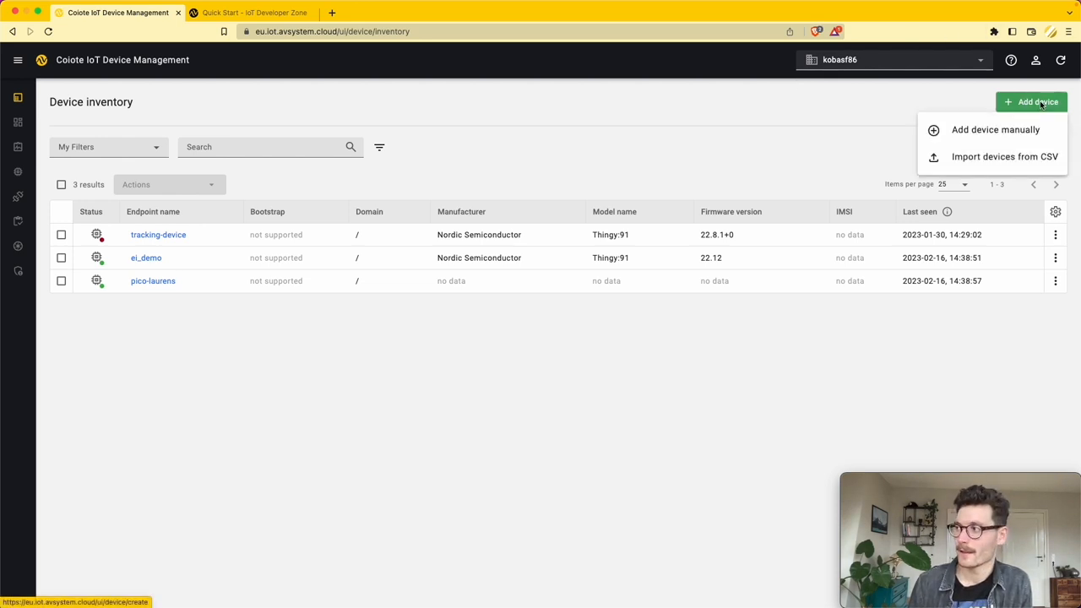
pyautogui.click(995, 128)
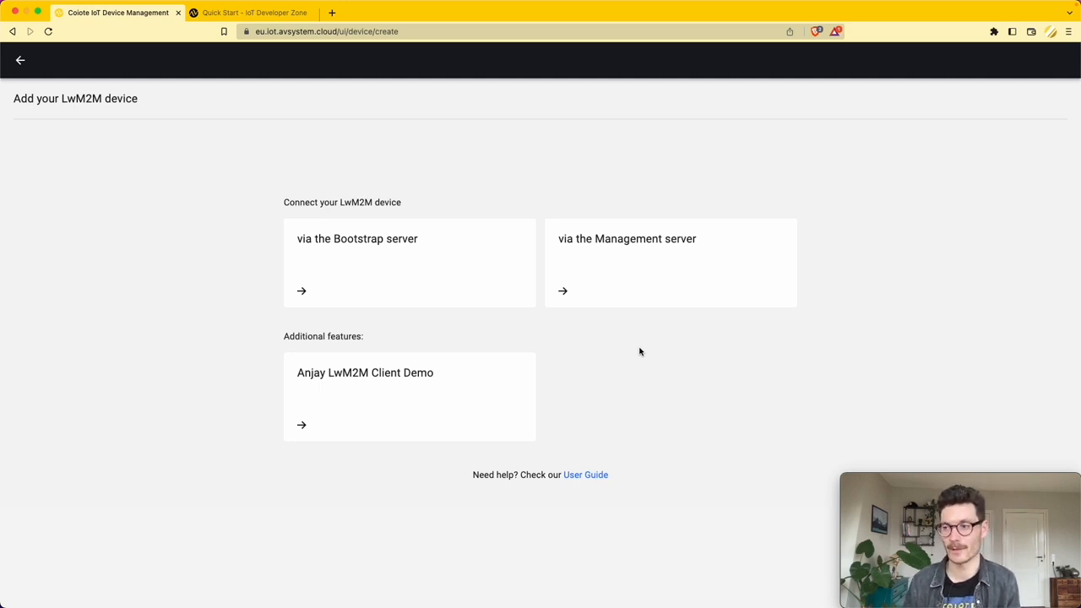
pyautogui.click(409, 397)
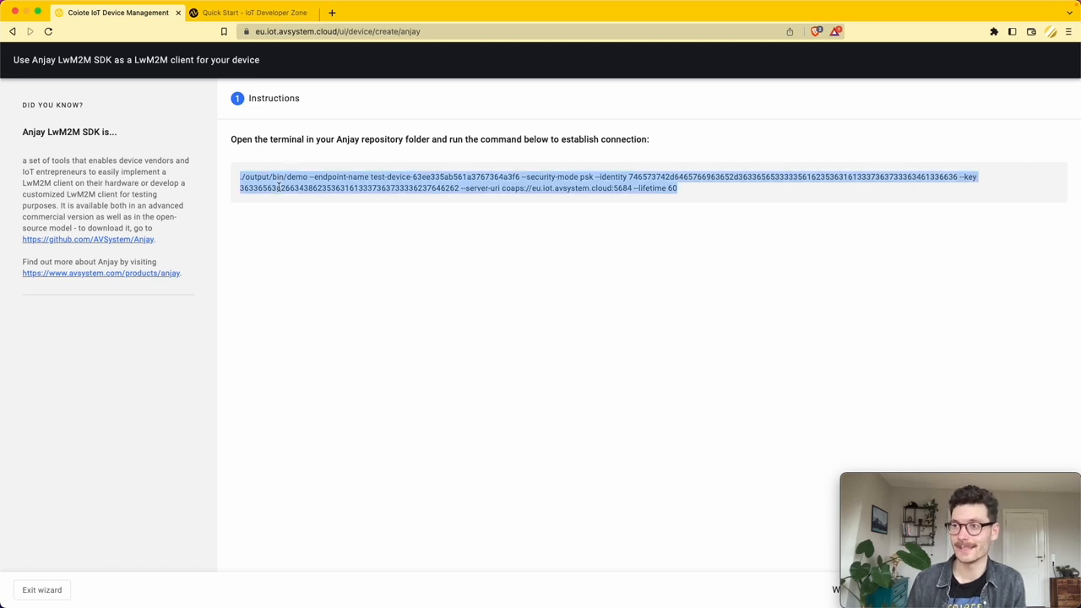
# Run the wizard's connection command for the Anjay demo client in the terminal.
pyautogui.click(372, 233)
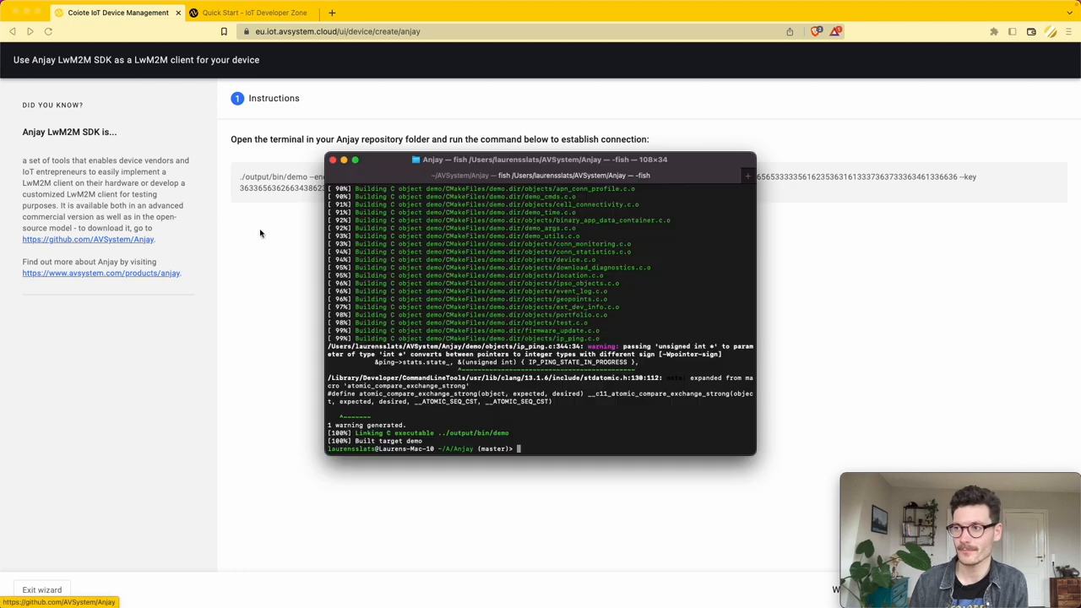
pyautogui.moveTo(508, 361)
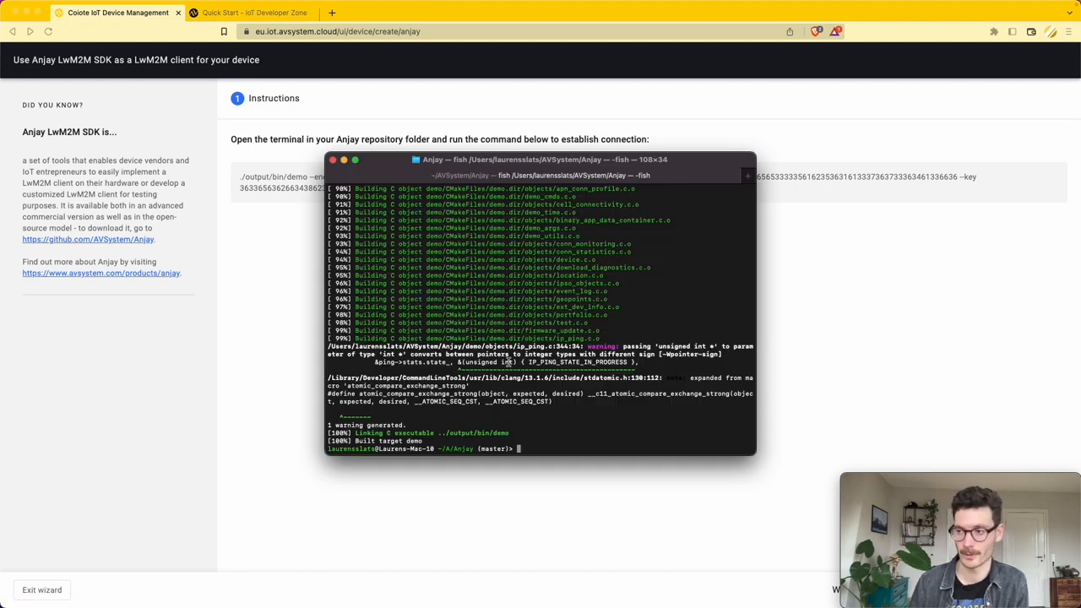
pyautogui.press('Return')
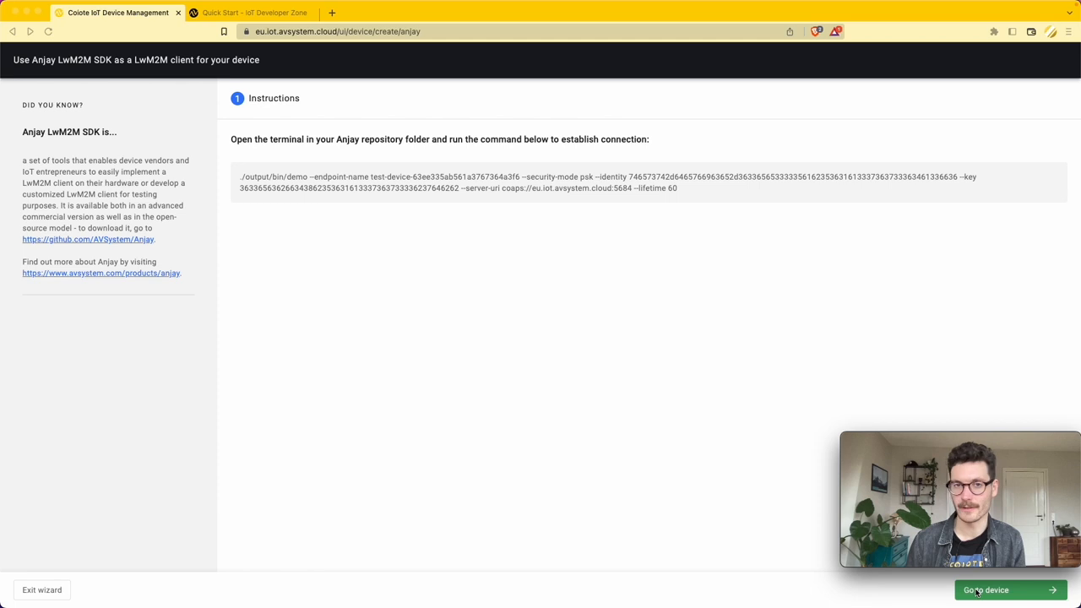
# Go to the new device's Device Center, review the Overview and show its Data model objects.
pyautogui.click(987, 590)
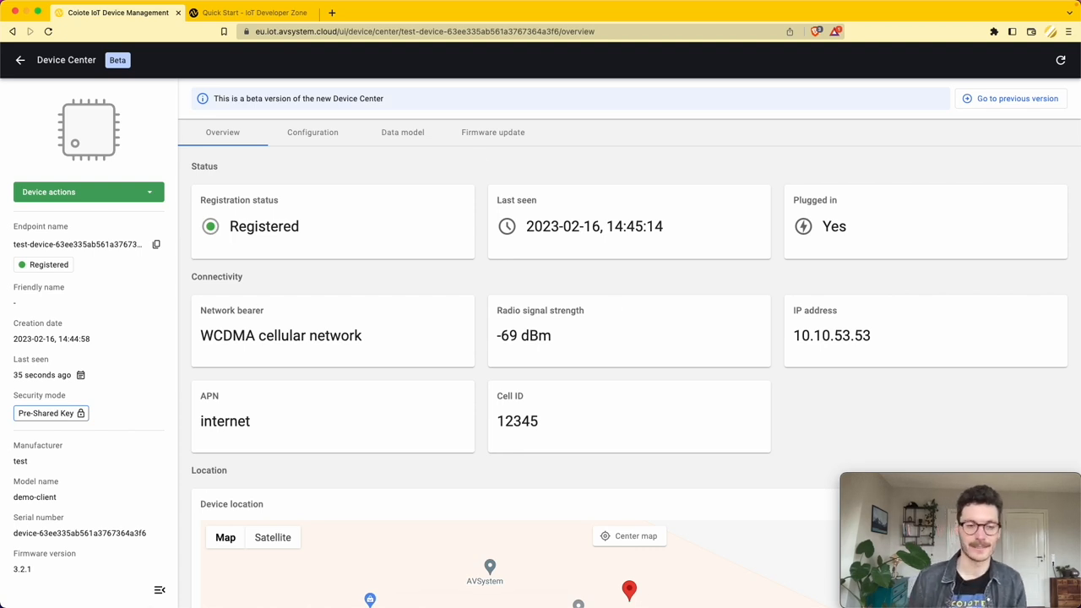
pyautogui.moveTo(174, 354)
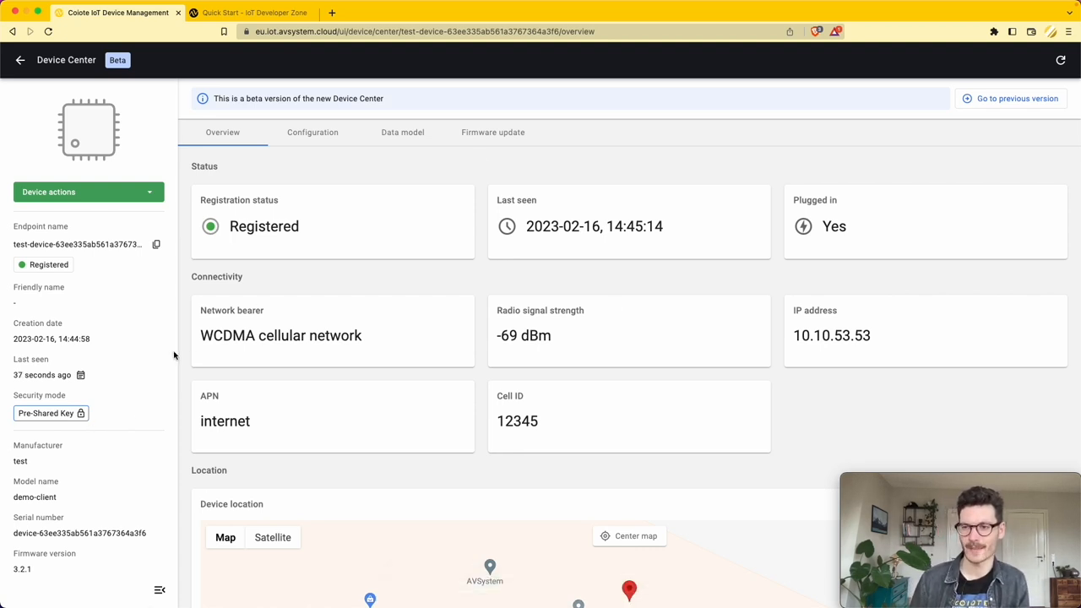
pyautogui.scroll(-3)
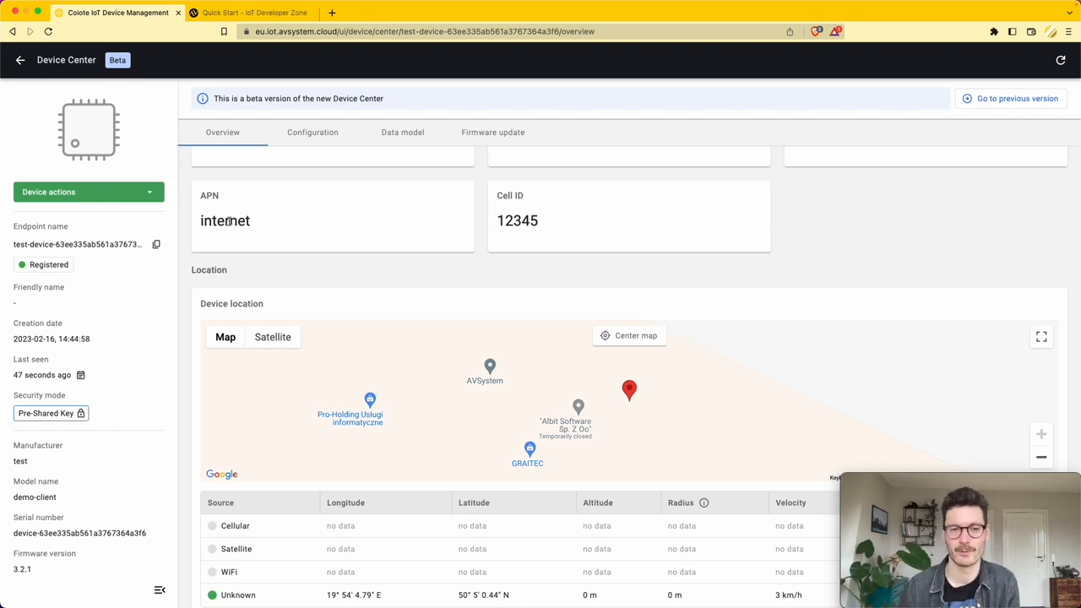
pyautogui.scroll(3)
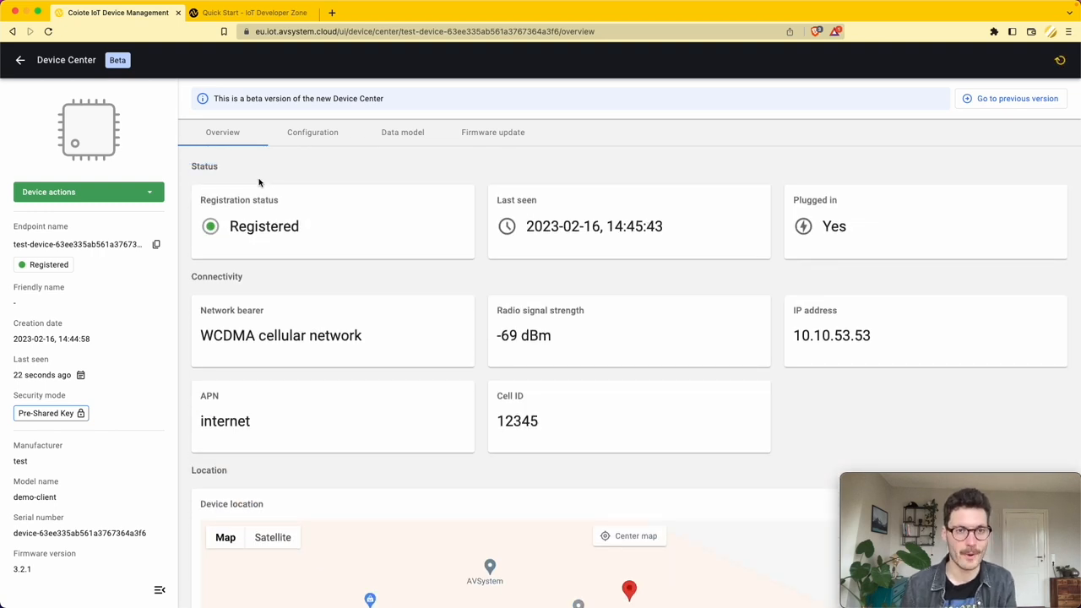
pyautogui.click(402, 132)
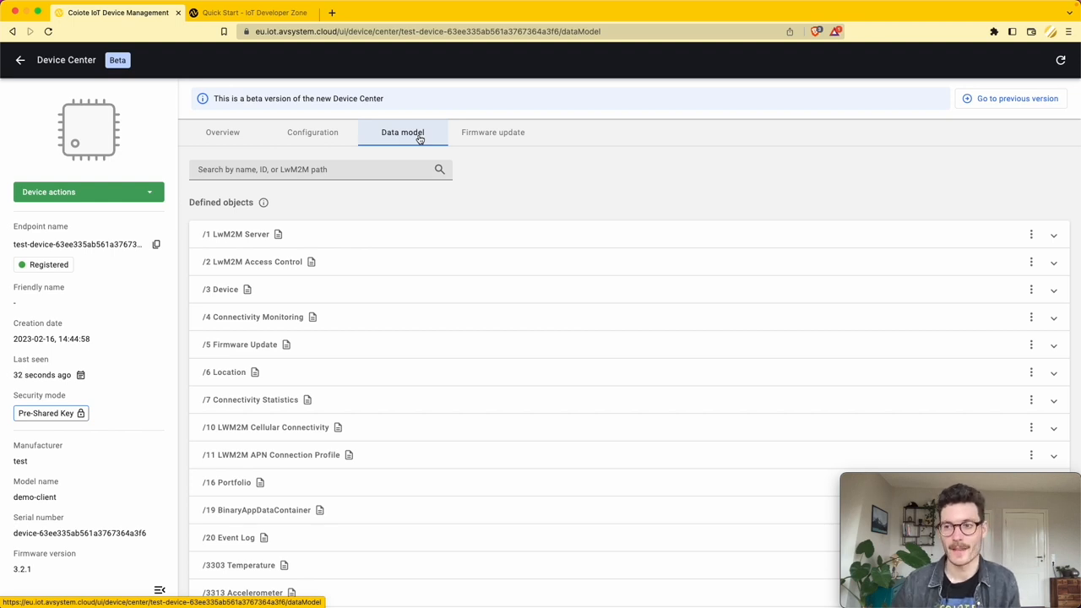
pyautogui.moveTo(233, 206)
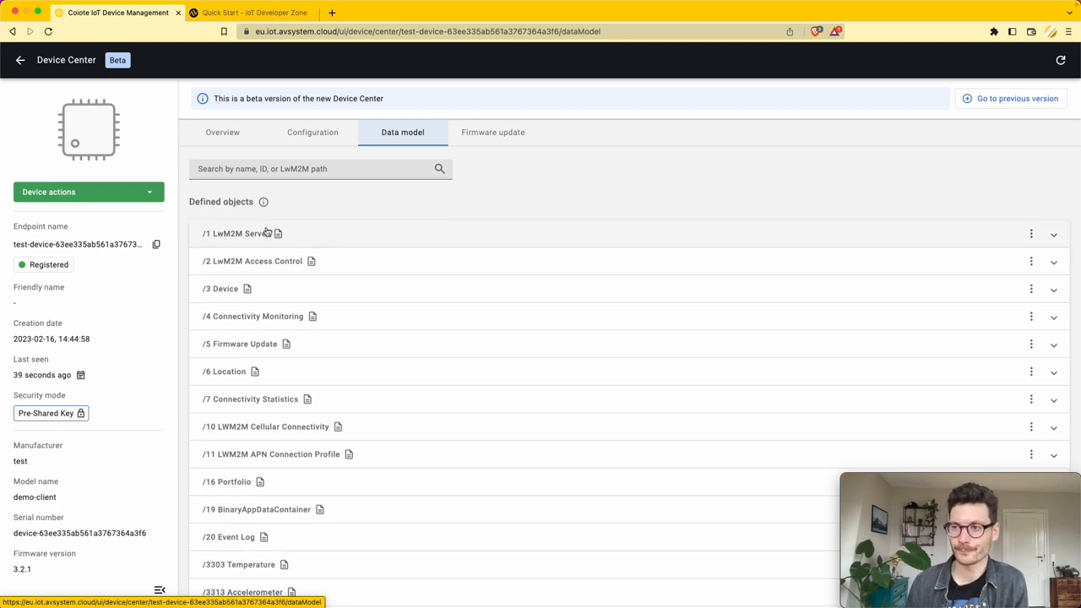
# Locate the /3303 Temperature object in the data model and bring up its object actions.
pyautogui.scroll(-3)
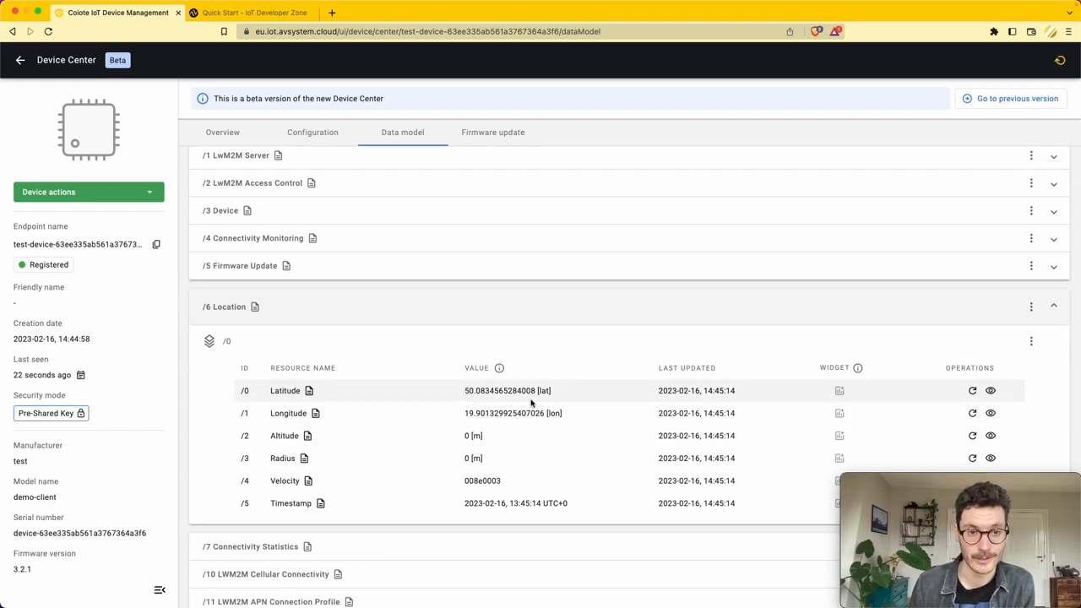
pyautogui.scroll(-3)
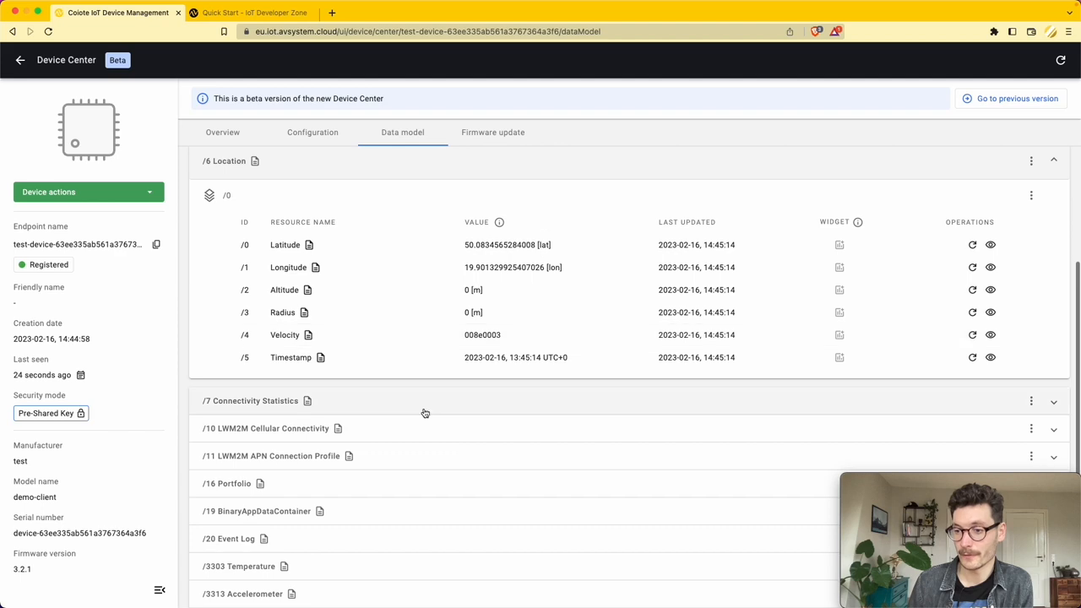
pyautogui.scroll(-3)
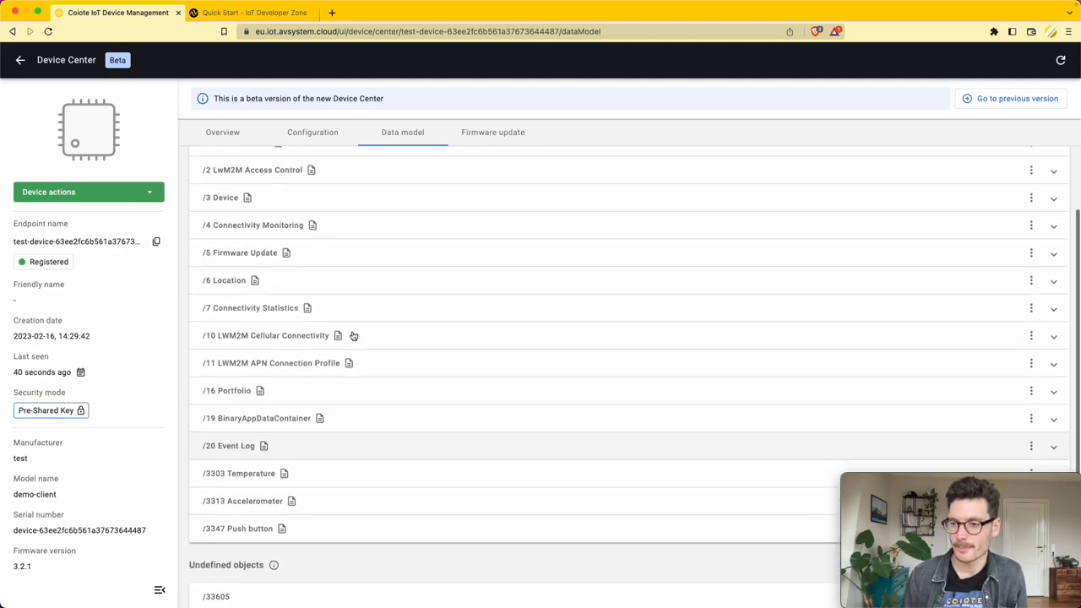
pyautogui.scroll(3)
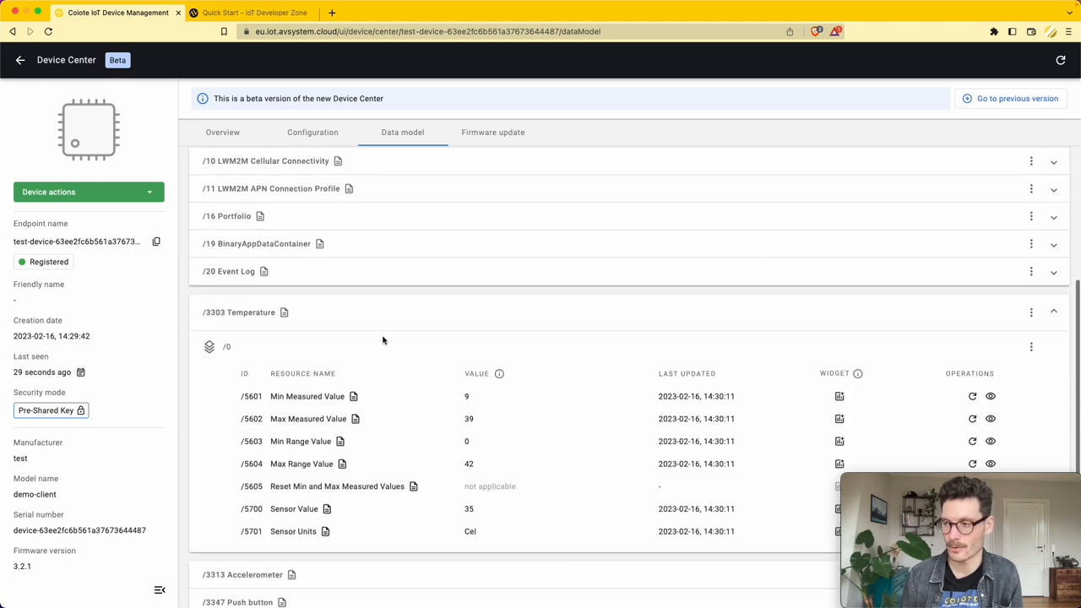
pyautogui.scroll(3)
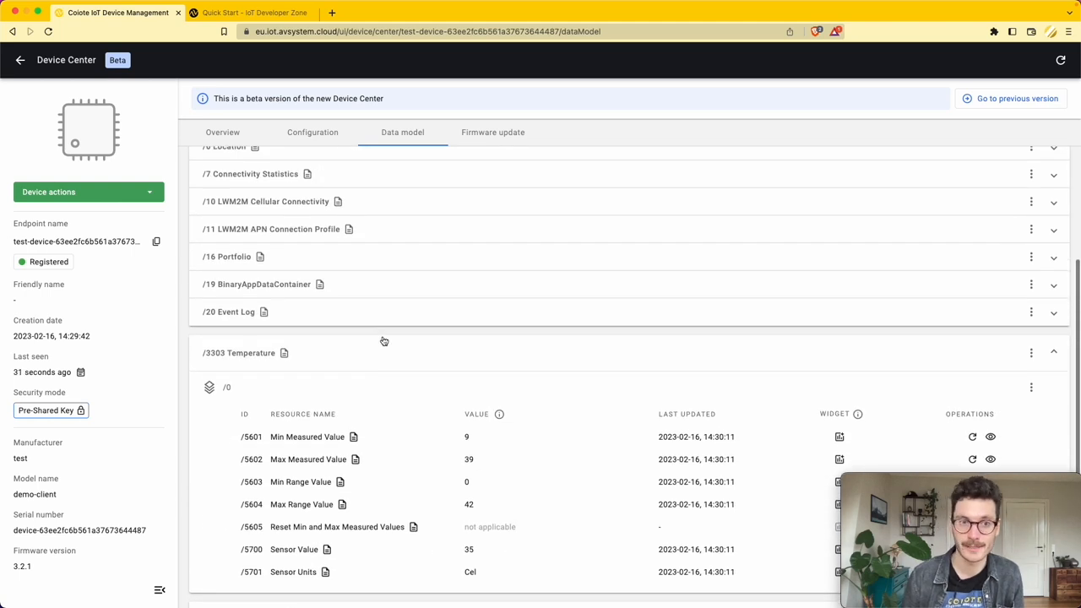
pyautogui.click(1031, 353)
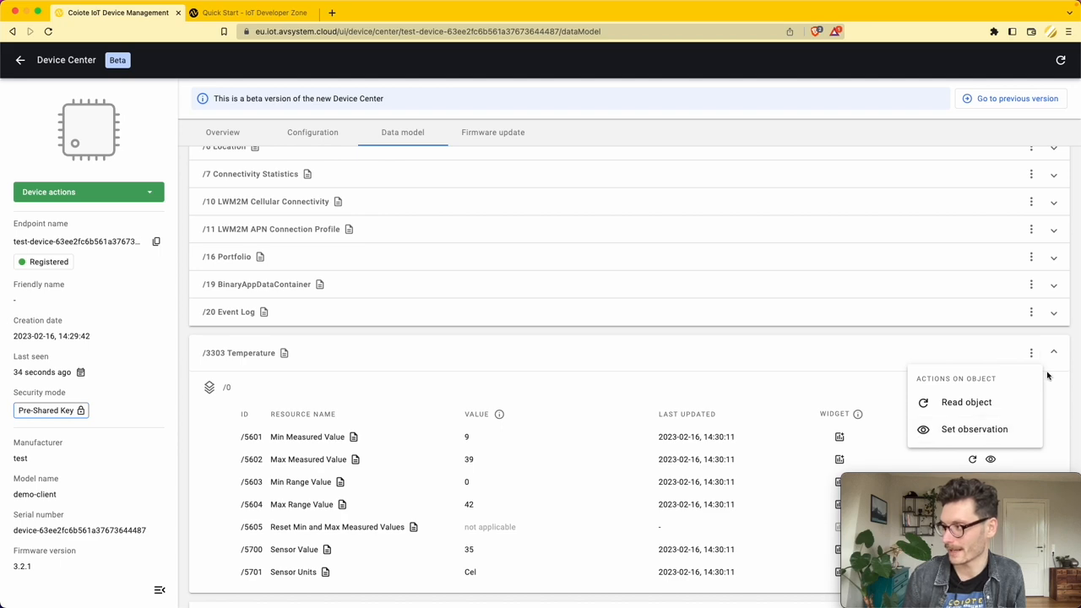
# Save a Temperature observation notifying at most once every 1 min and at least every 5 min.
pyautogui.click(973, 429)
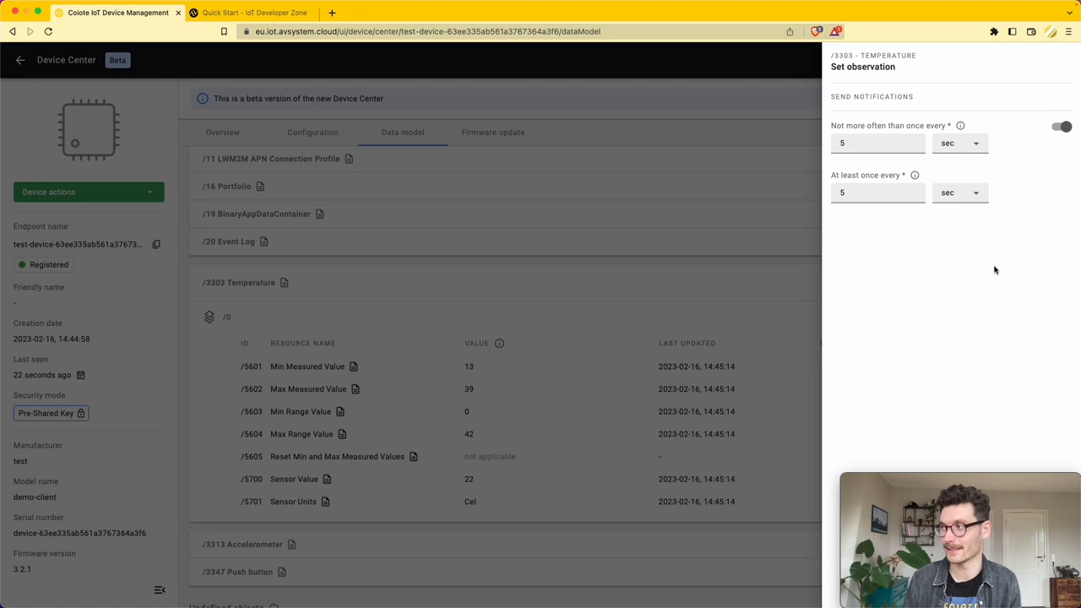
pyautogui.click(959, 192)
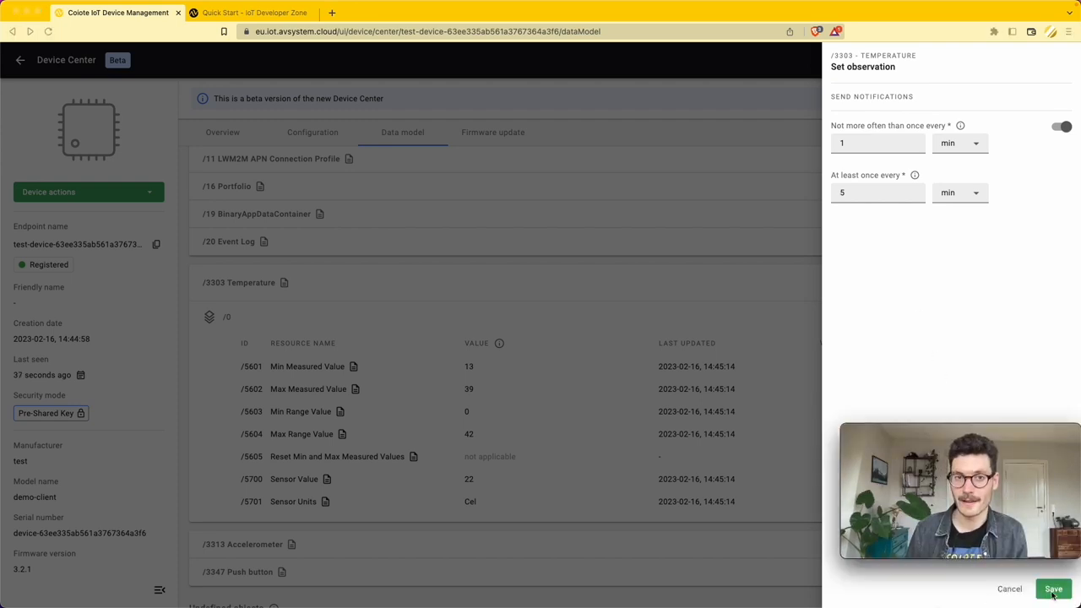
pyautogui.click(1054, 588)
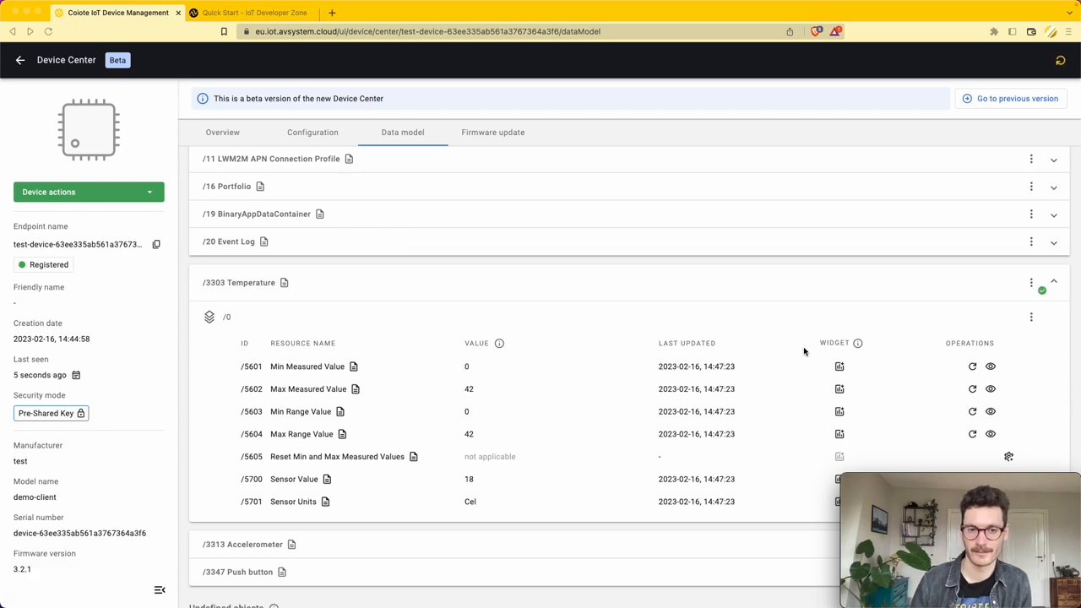
pyautogui.moveTo(348, 269)
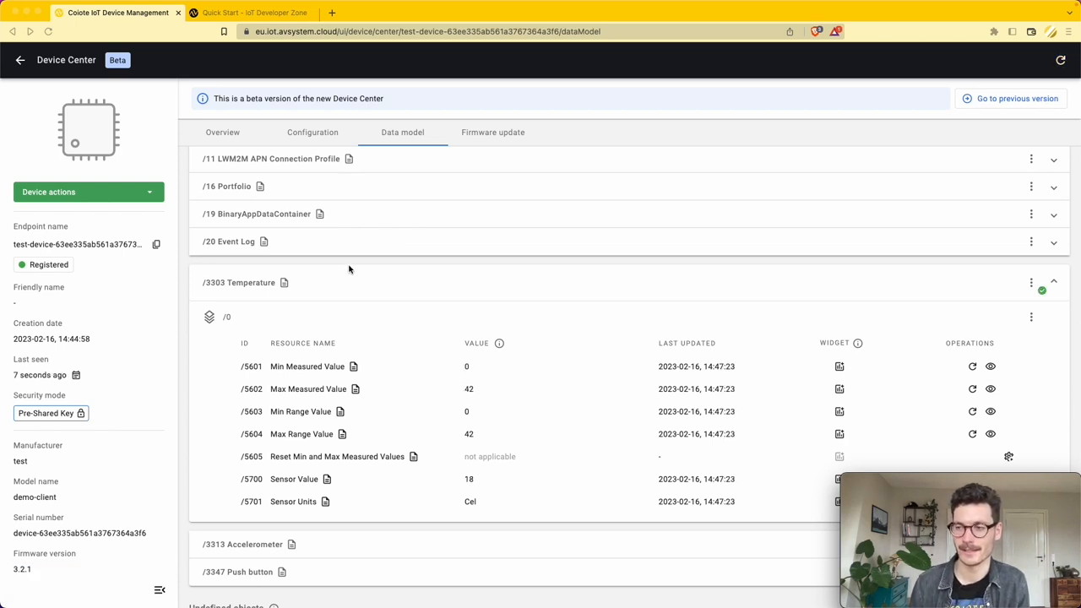